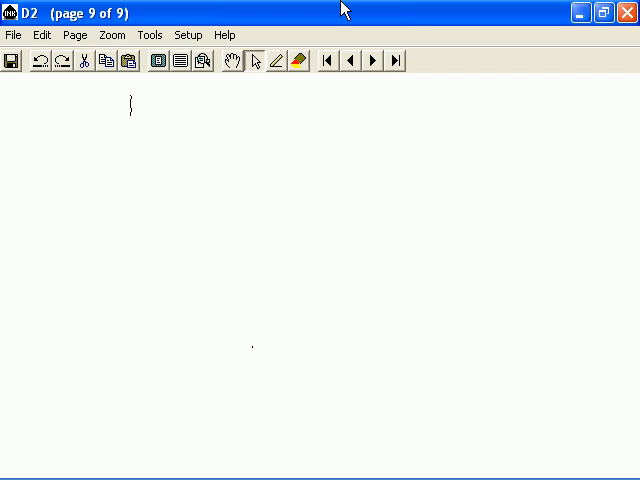
Sketch three video frames with an arrow and note '1) 30 f/s → Full motion' and '2) 15 f/s → Video'
drag(130, 100, 190, 100)
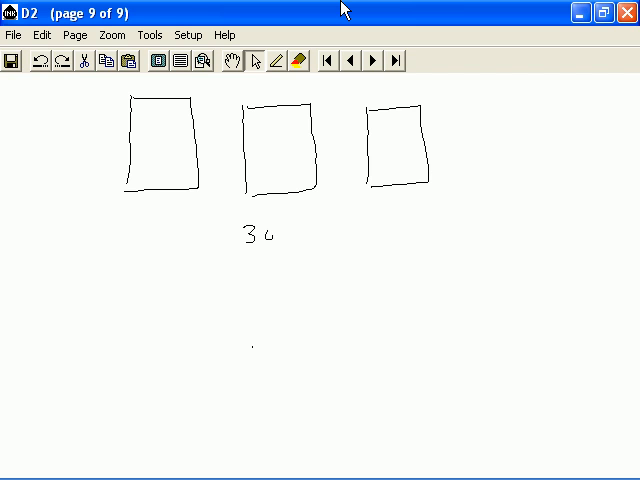
drag(298, 216, 290, 242)
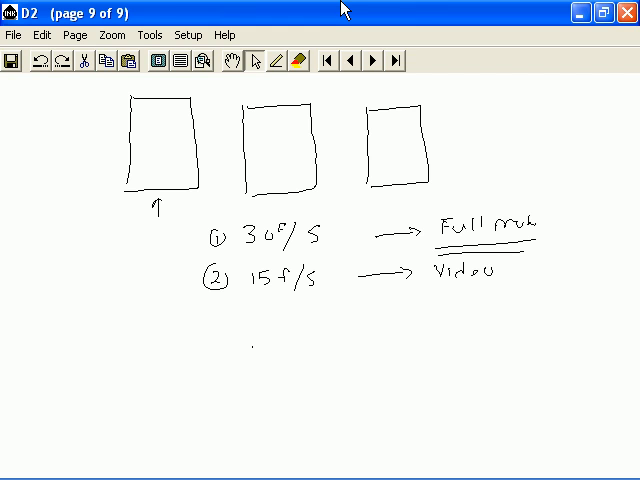
Underline '15 f/s' and write '3) 4-5 f/s →' beneath it
drag(245, 300, 290, 300)
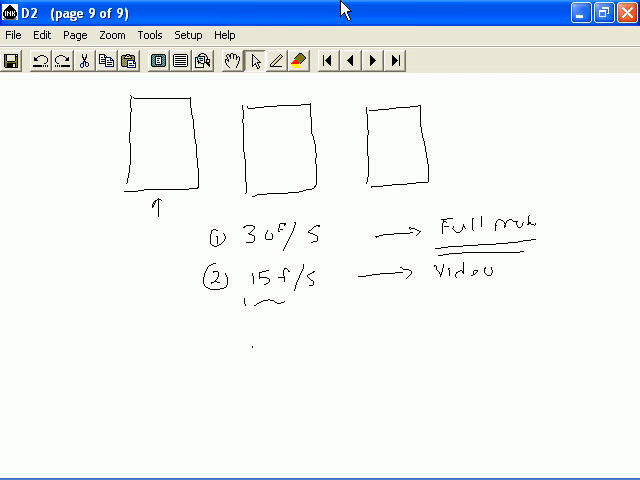
drag(245, 300, 320, 295)
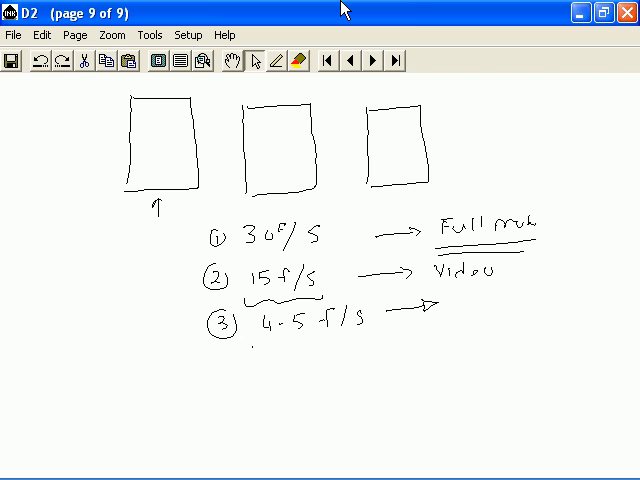
On a fresh page, draw a frame labelled 640 × 480 and write '8-bits' beside it
click(371, 61)
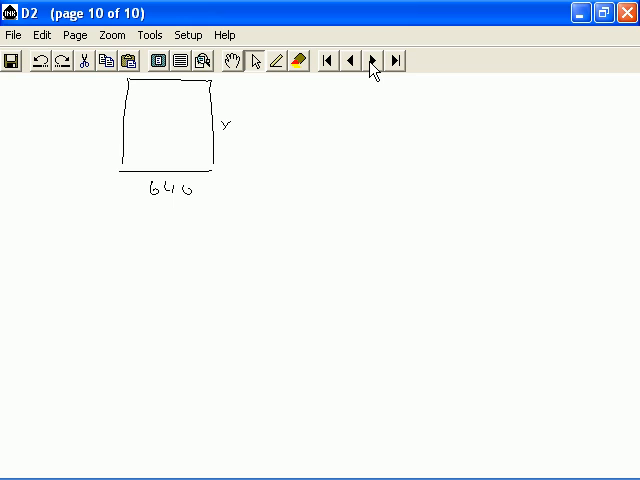
text(480)
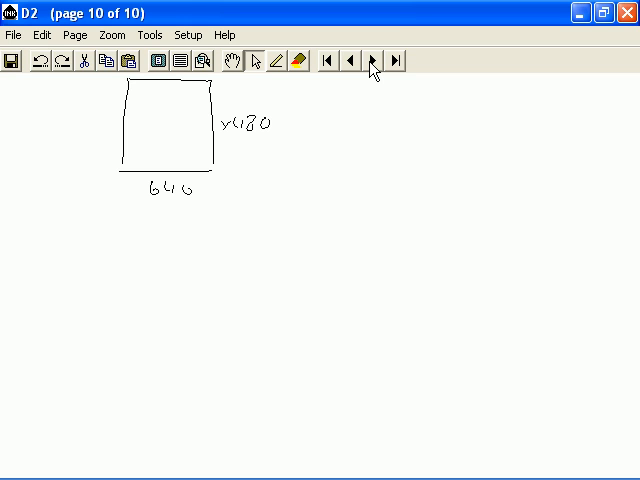
drag(250, 150, 262, 148)
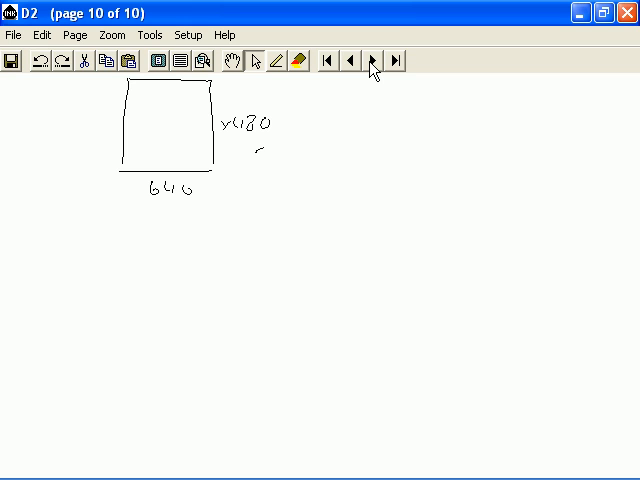
drag(248, 158, 315, 165)
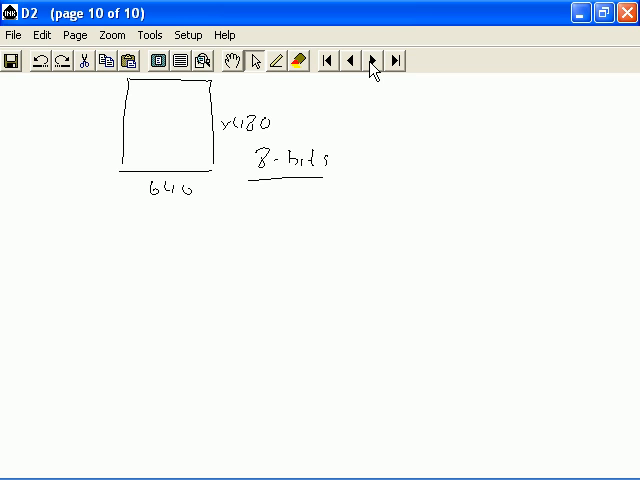
Underline 8-bits, write '15 f/s = 640×480×8×15 → 36.86 mbps' and lead a connector down from the result
drag(250, 185, 320, 185)
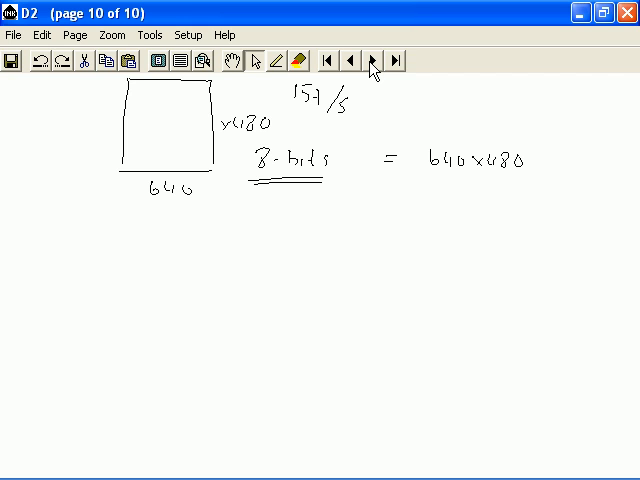
click(537, 160)
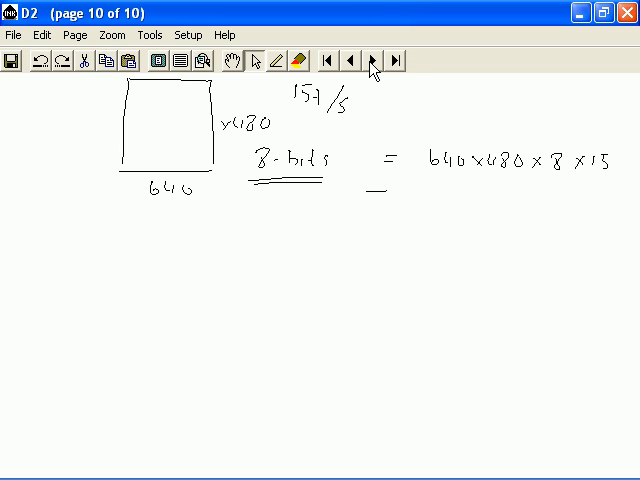
drag(375, 192, 440, 195)
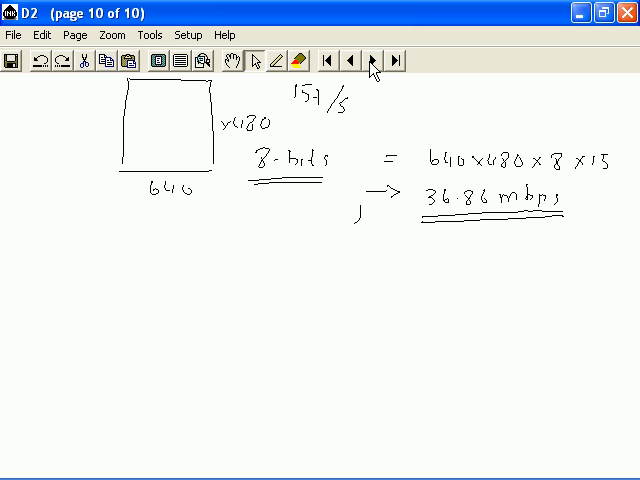
drag(355, 225, 222, 237)
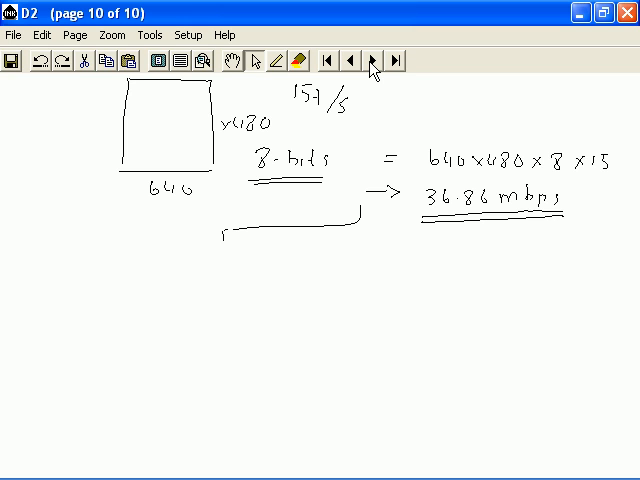
List MPEG-1, MPEG-2, QuickTime for DVD/CD, link MPEG-2 to DVD, add MPEG-4 and 'Streaming'
drag(178, 248, 178, 262)
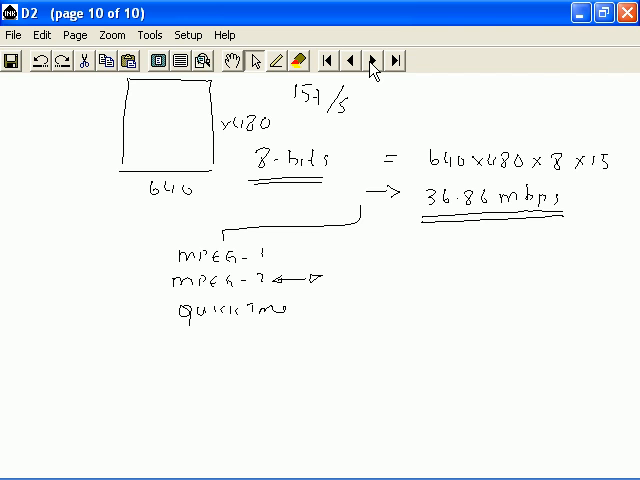
text(DVD)
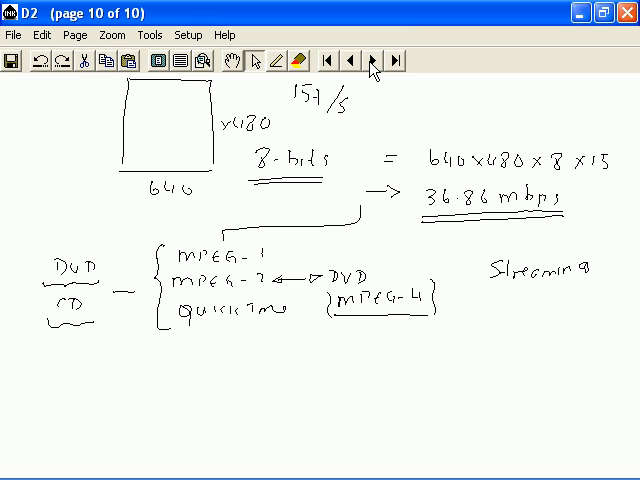
Branch Streaming into C and an underlined S, then draw a box labelled 'Media' below
drag(505, 285, 470, 350)
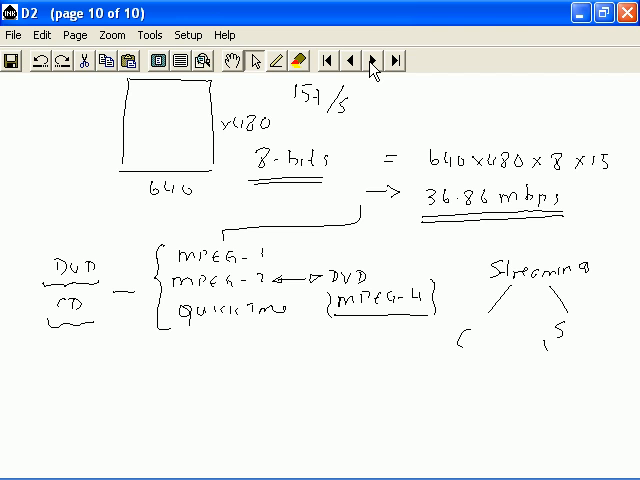
drag(548, 348, 595, 345)
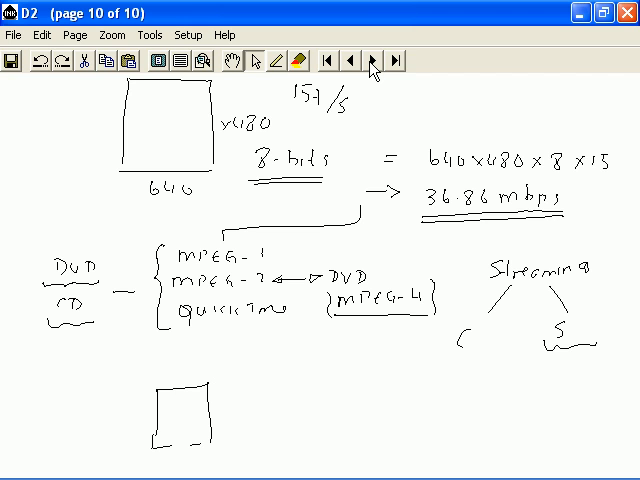
text(Media)
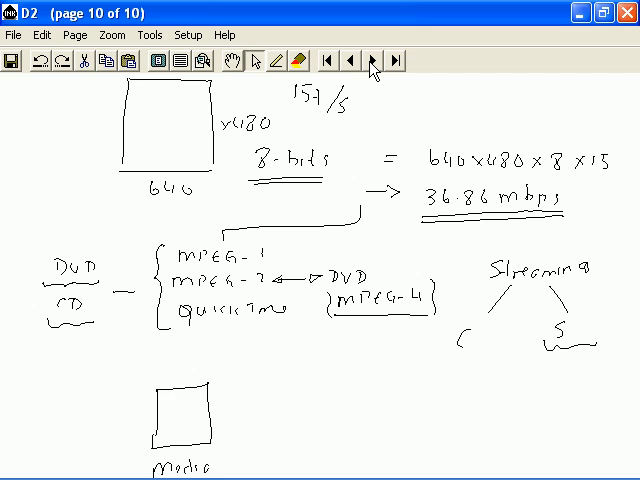